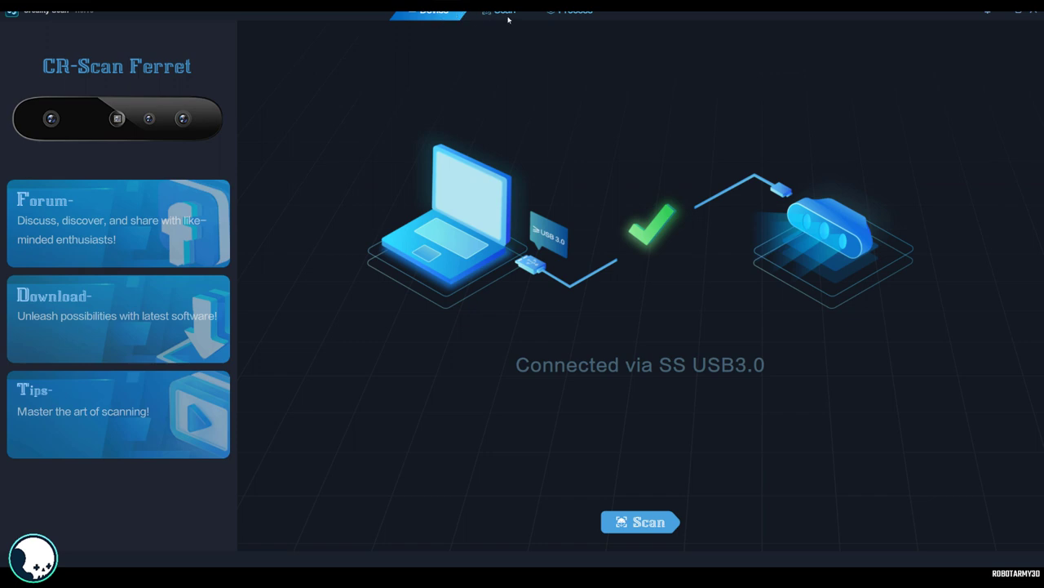
mouse_move(709, 421)
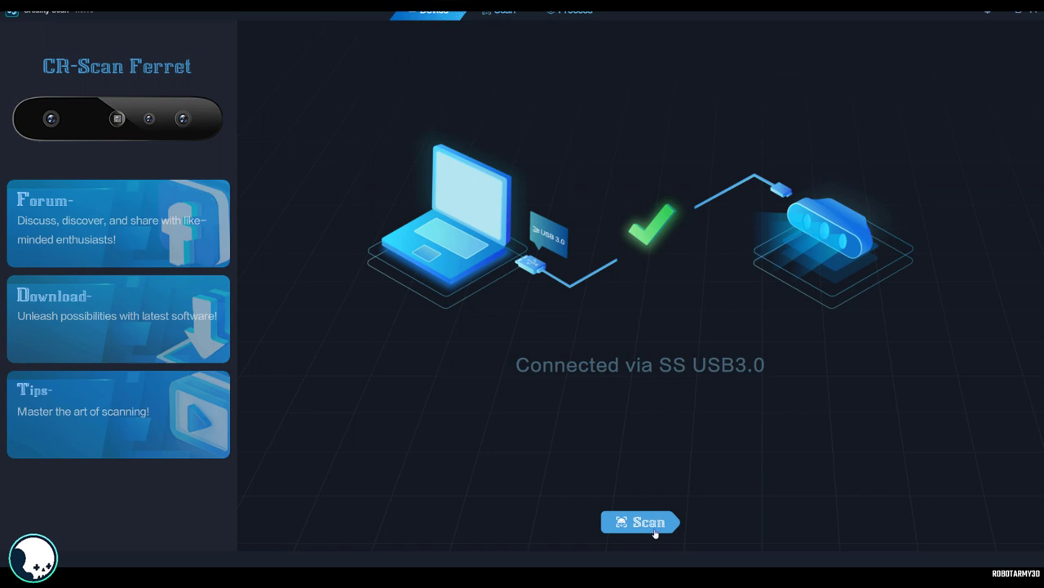
Begin a new scan configured Normal, Medium, Hi-Quality, Color with Geometry as the tracking feature
click(640, 523)
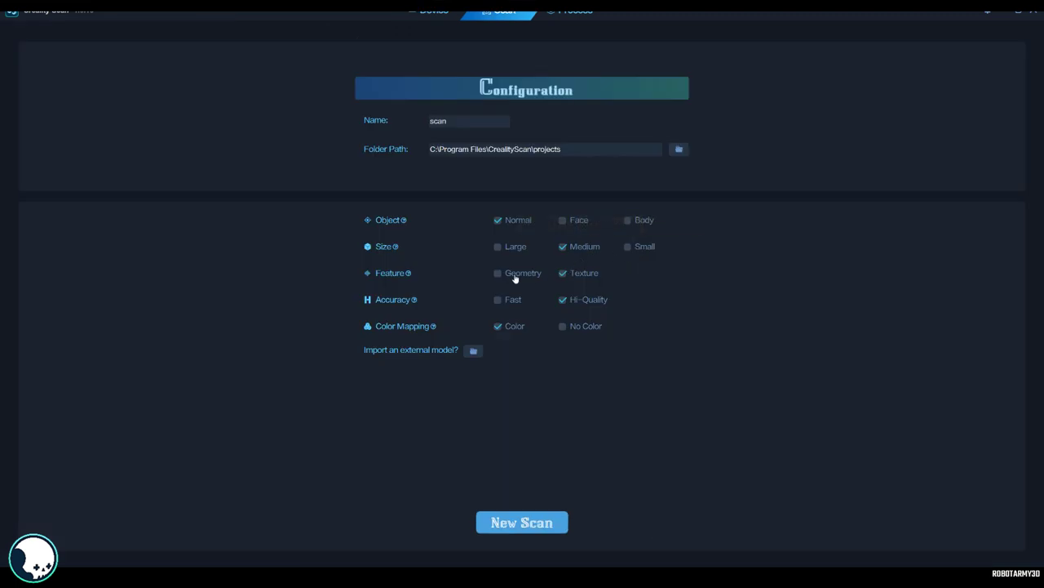
mouse_move(523, 273)
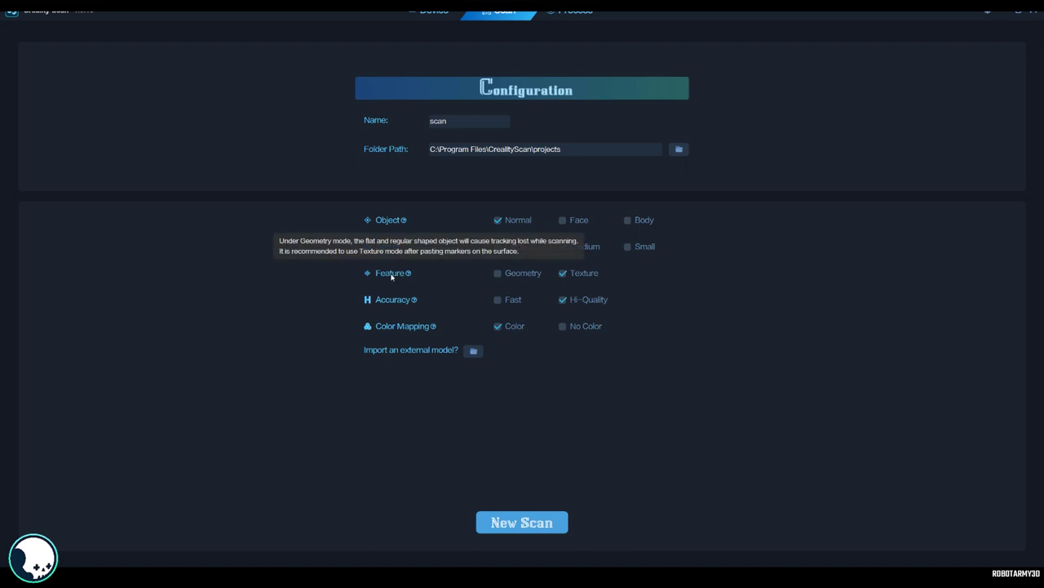
click(497, 272)
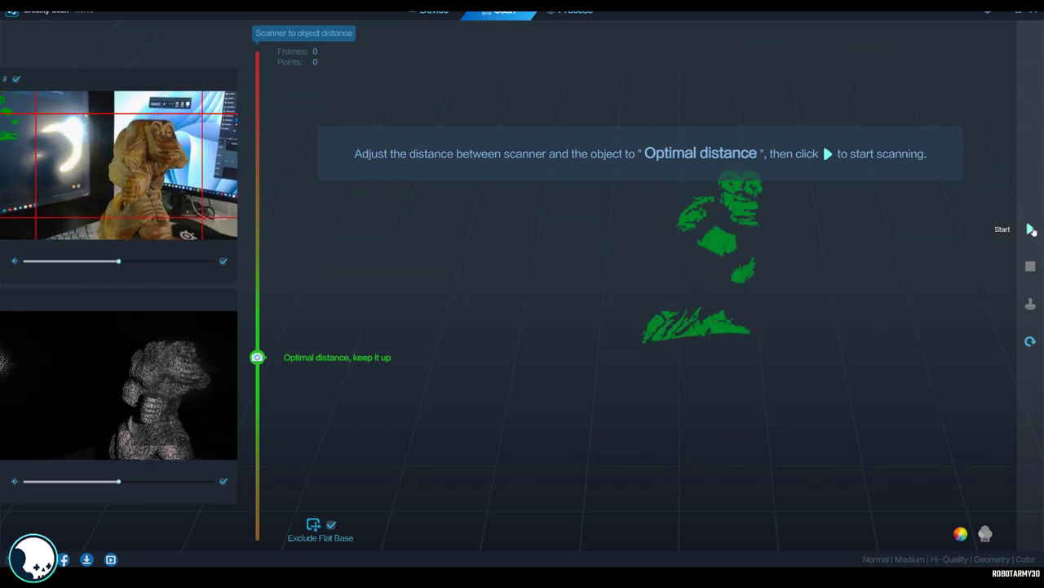
Start live capture of the dinosaur figure, recording its first frames and points
click(1030, 229)
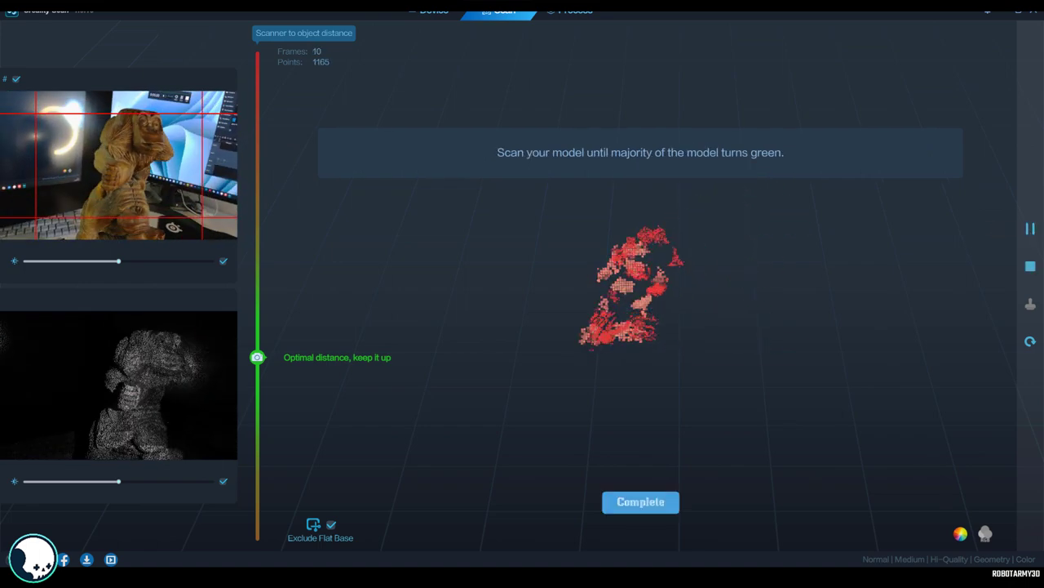